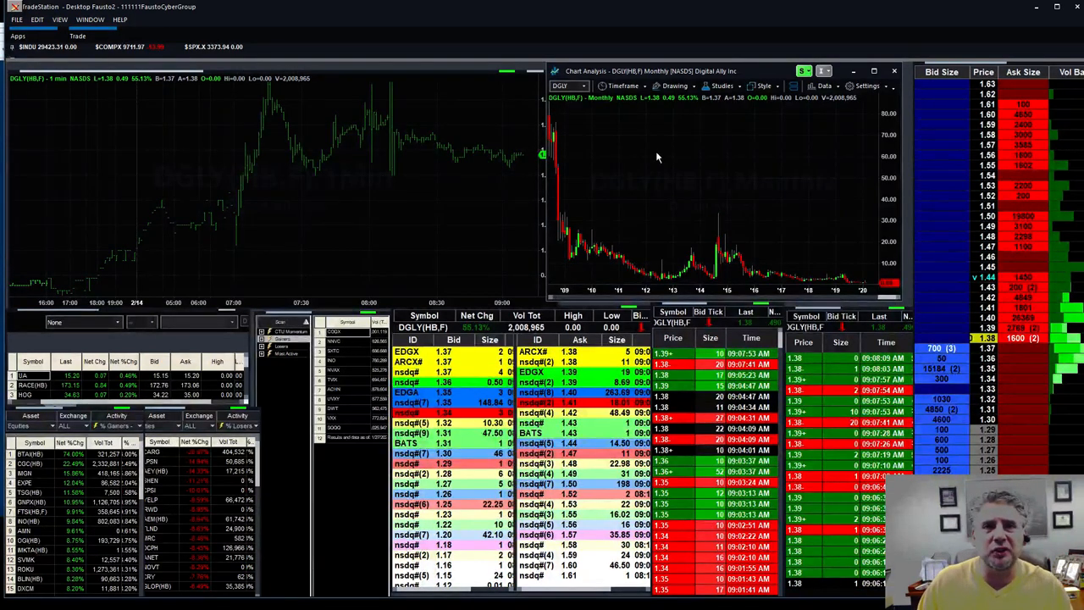
mouse_move(715, 247)
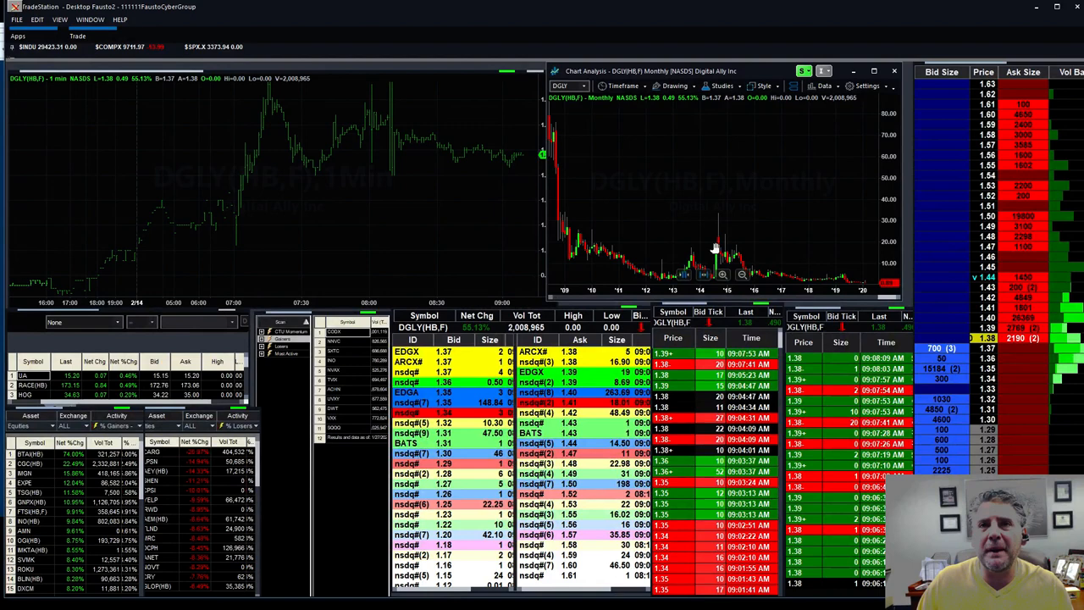
mouse_move(720, 229)
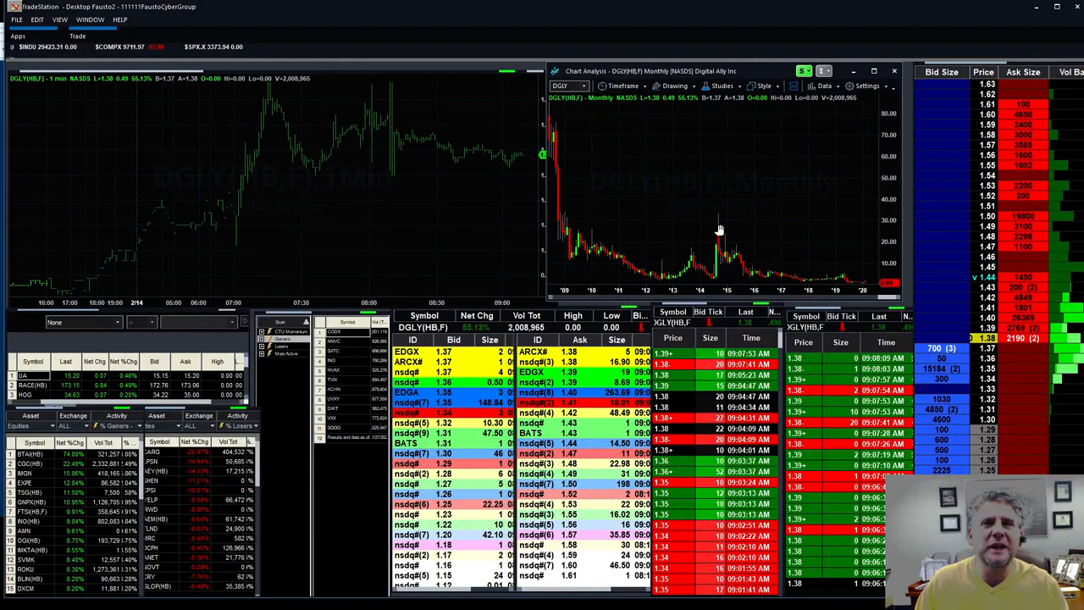
- Switch the second DGLY chart from monthly to daily bars
click(623, 85)
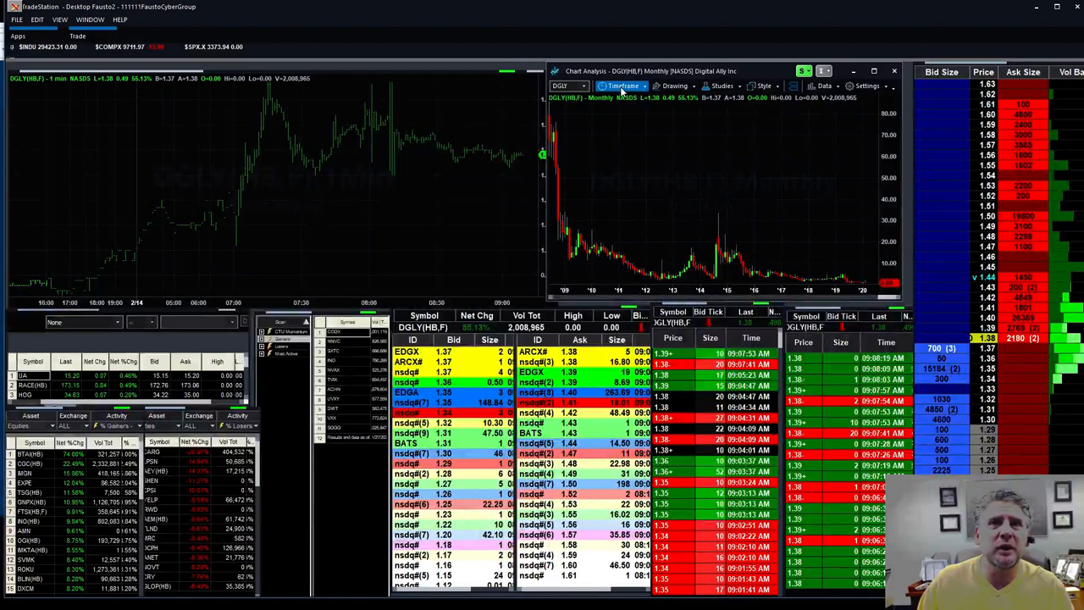
click(624, 85)
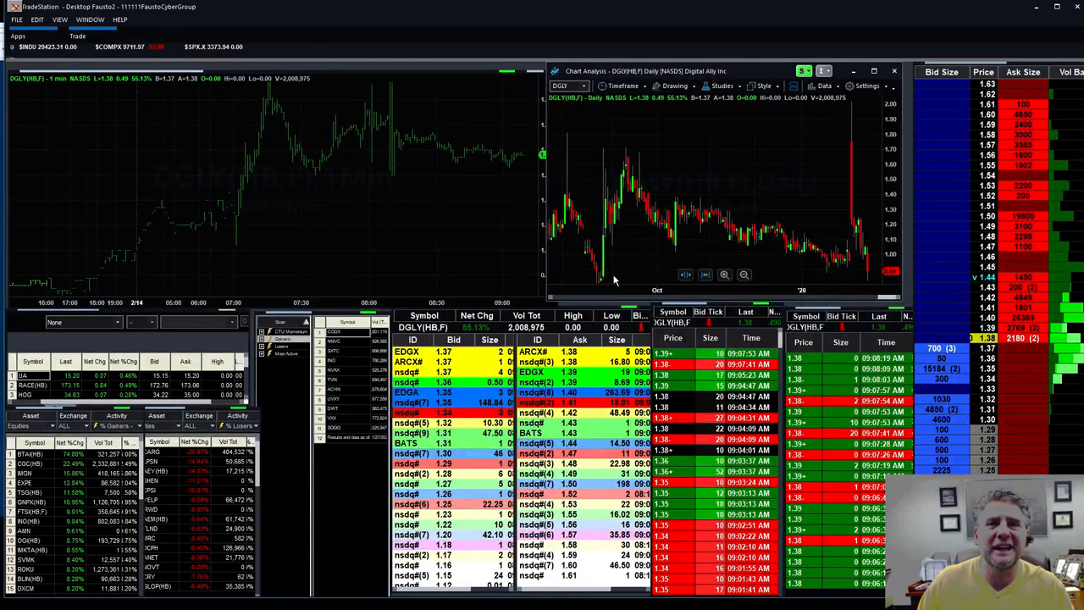
mouse_move(720, 210)
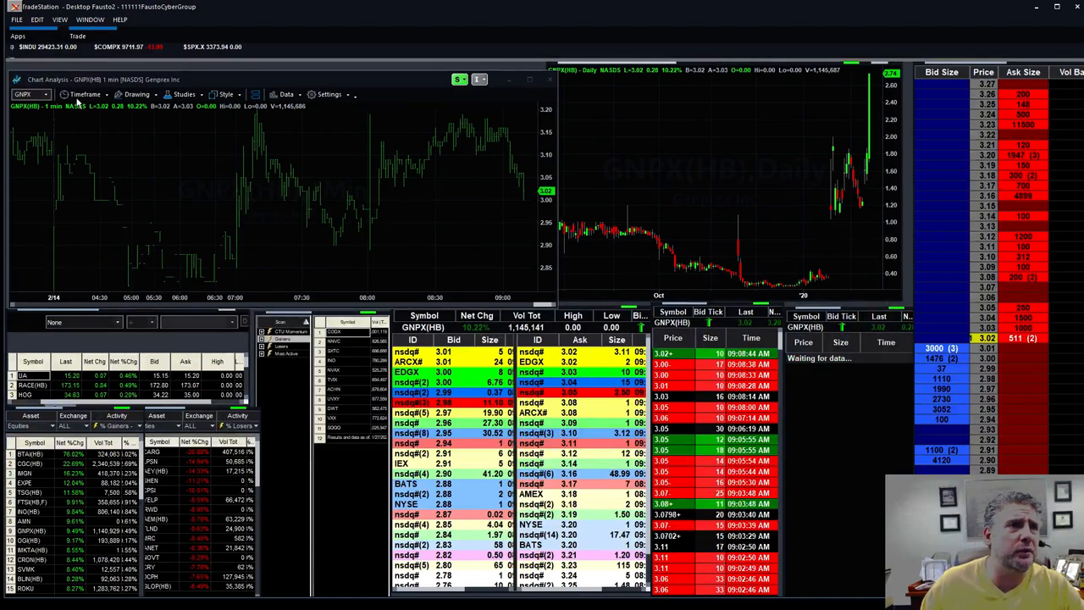
- Change the GNPX intraday chart to 3-minute, then 10-minute bars
click(84, 94)
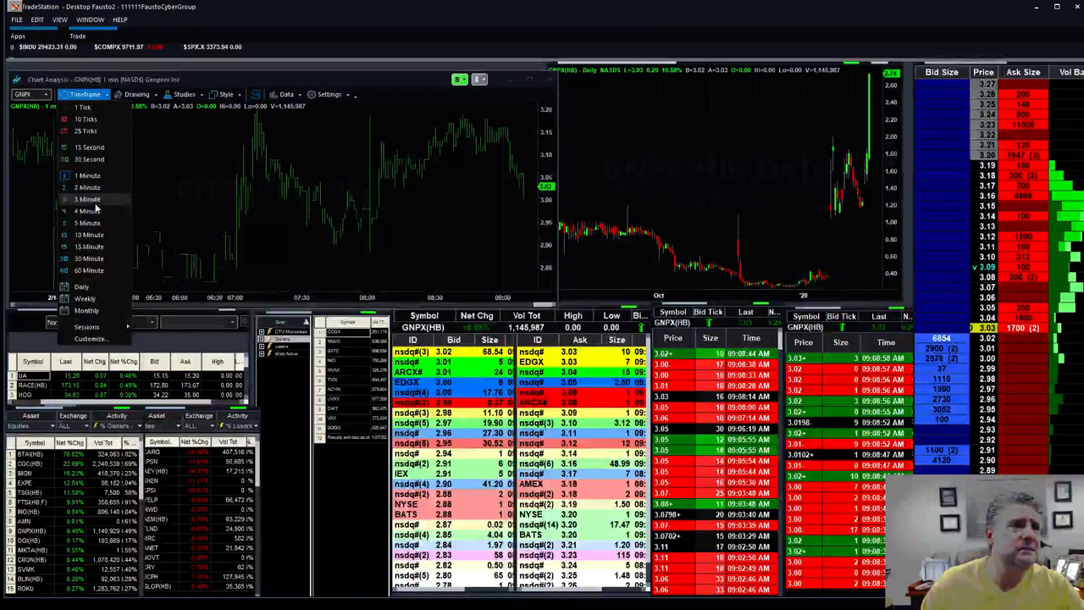
click(87, 199)
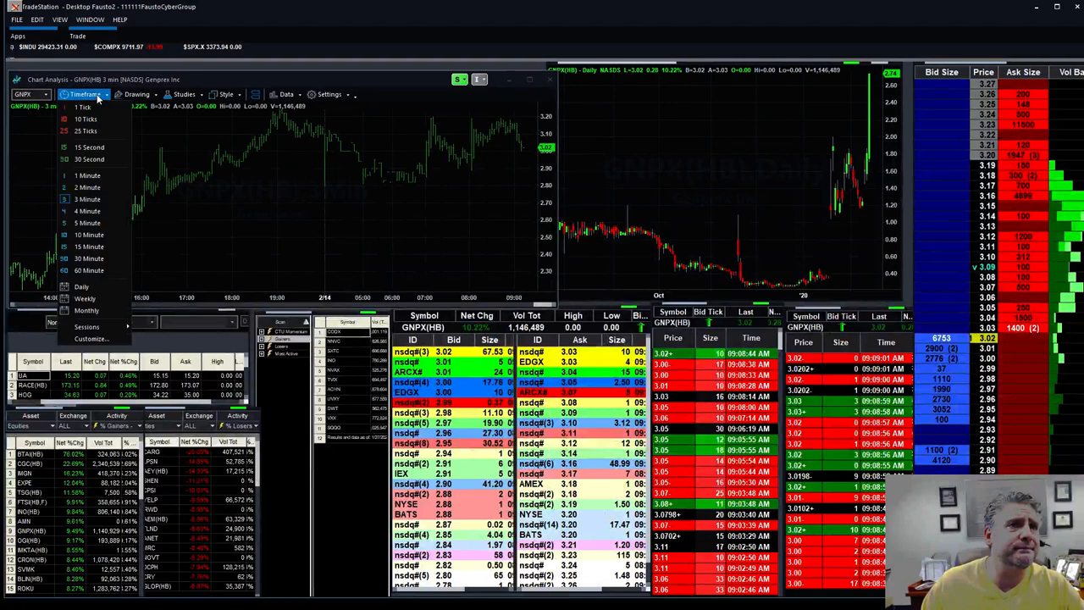
click(89, 234)
text(NBEV)
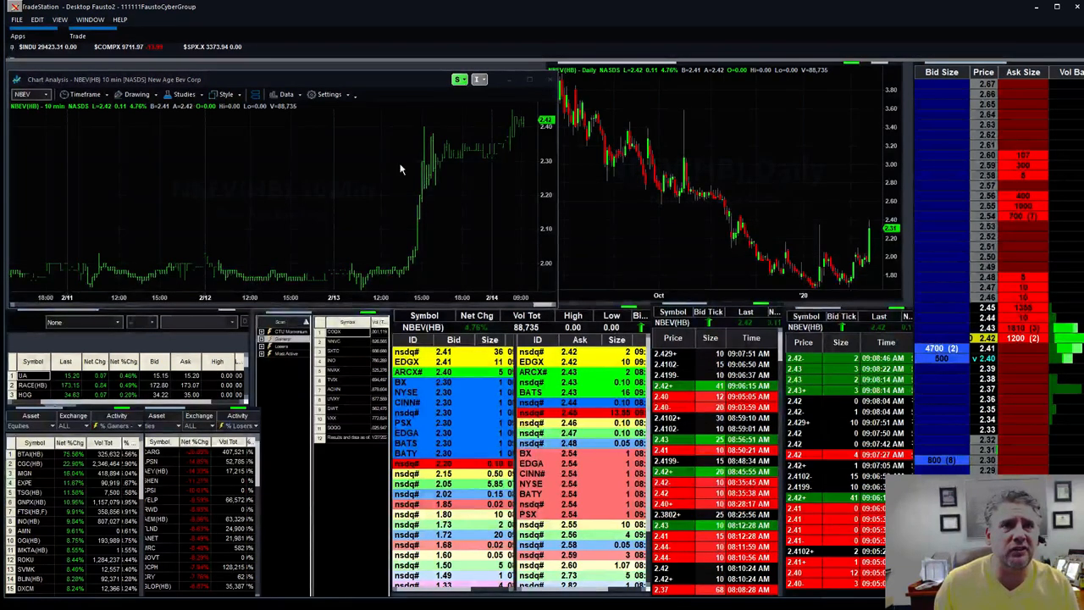
- Select the intraday chart to enter FEYE as the linked symbol
click(34, 385)
text(FEYE)
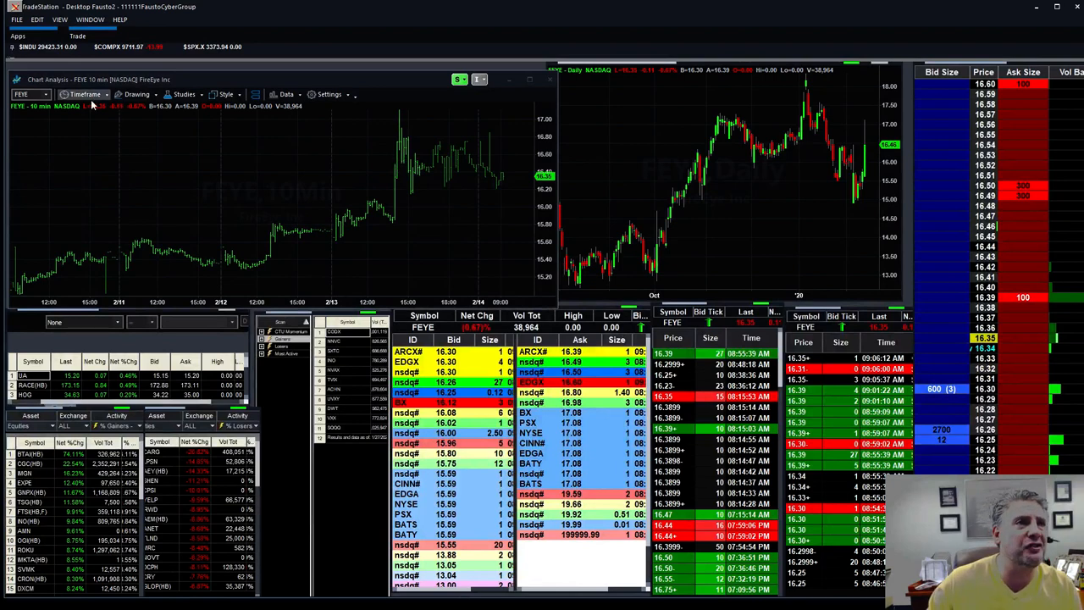
click(85, 94)
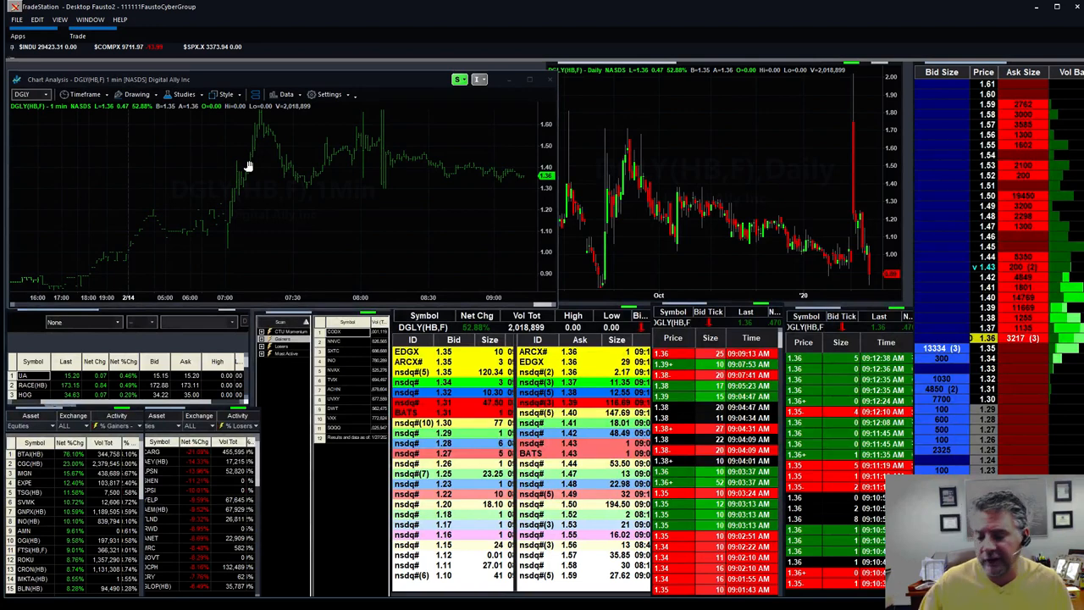
mouse_move(295, 161)
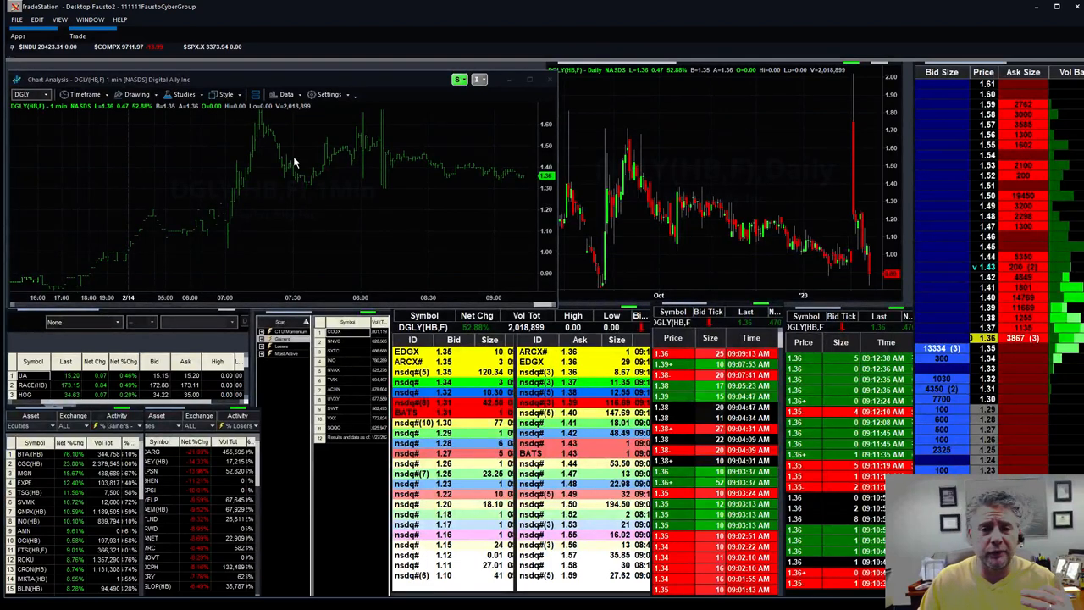
click(34, 385)
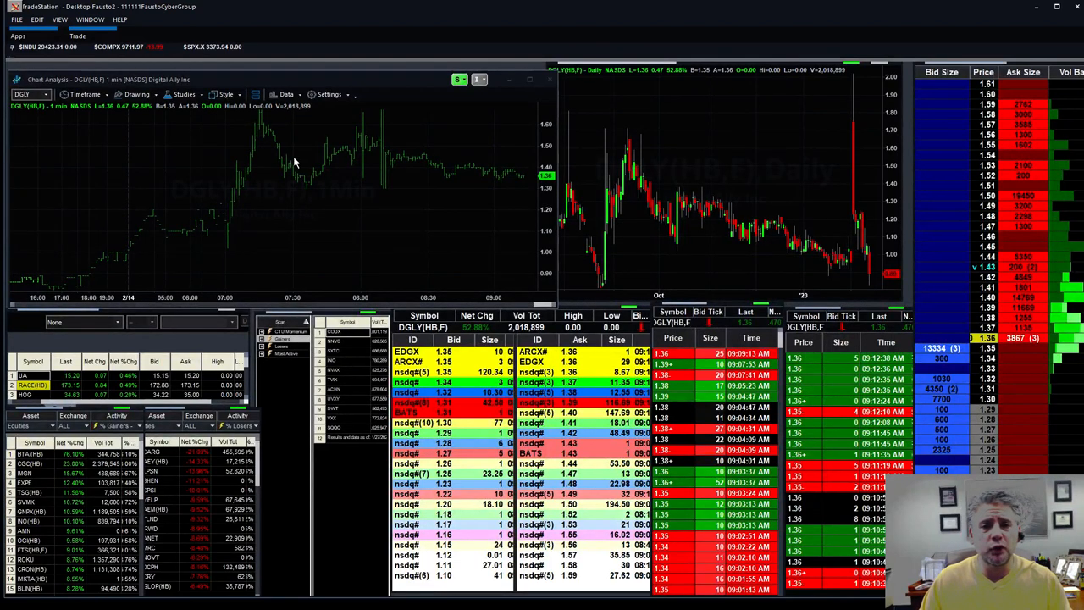
mouse_move(285, 177)
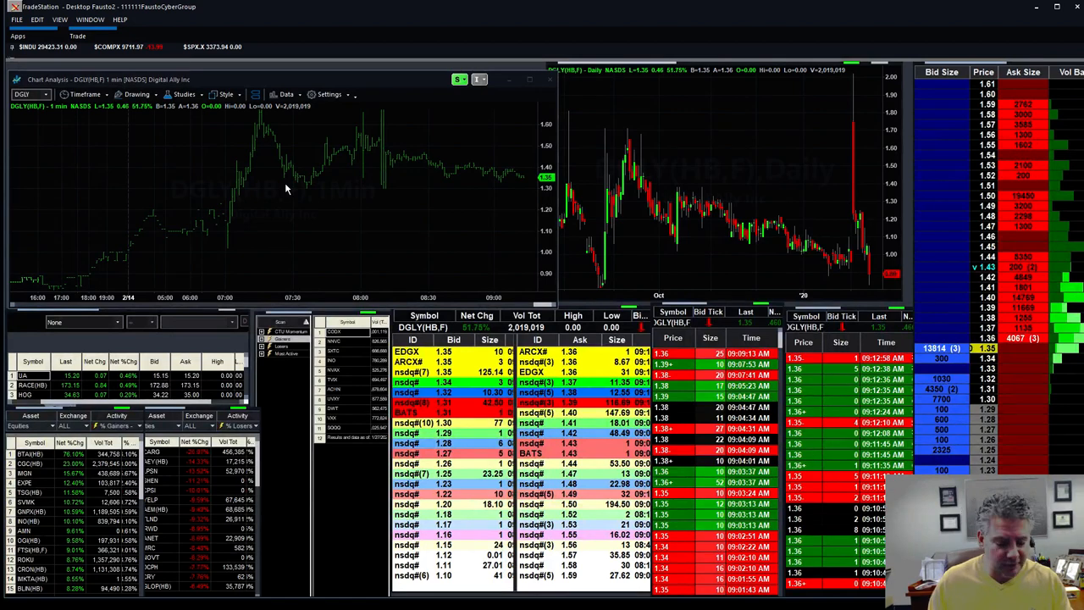
click(34, 385)
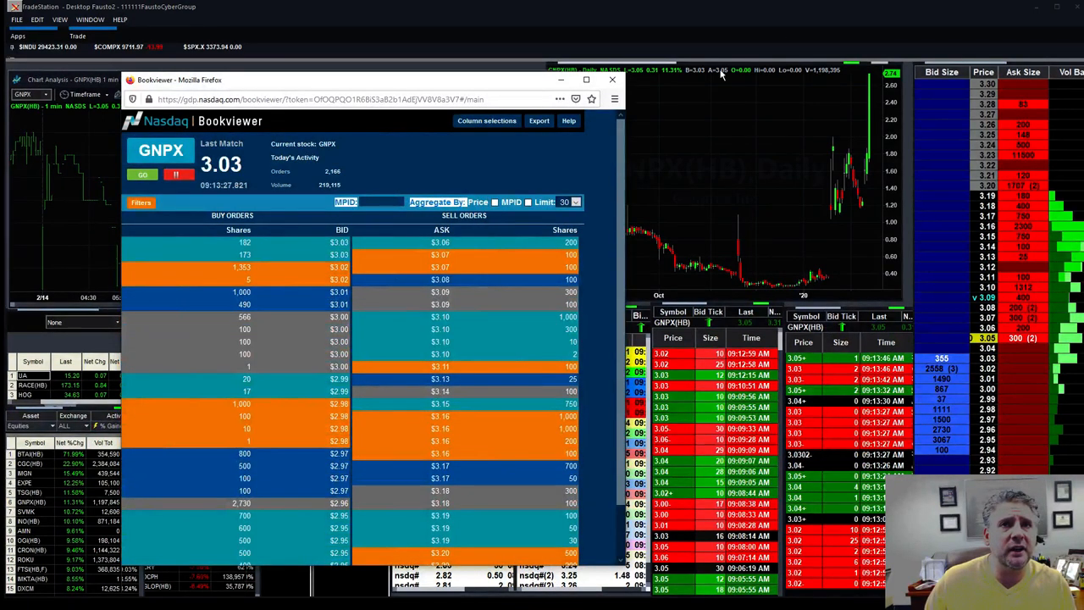
mouse_move(608, 265)
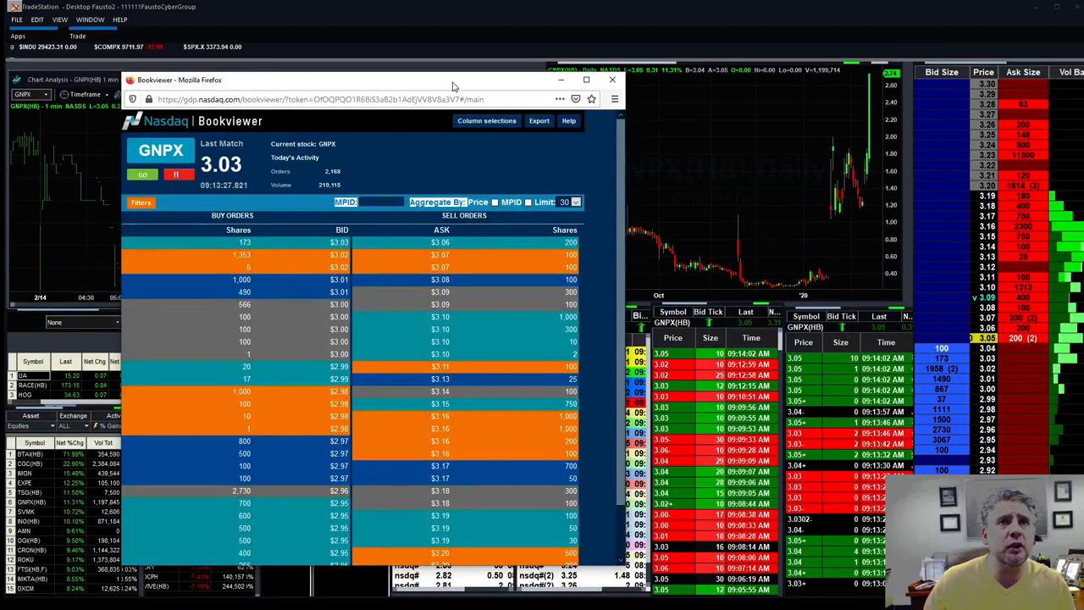
- Leave the Nasdaq Bookviewer GNPX order book for the TradeStation window
click(612, 80)
text(PLSE)
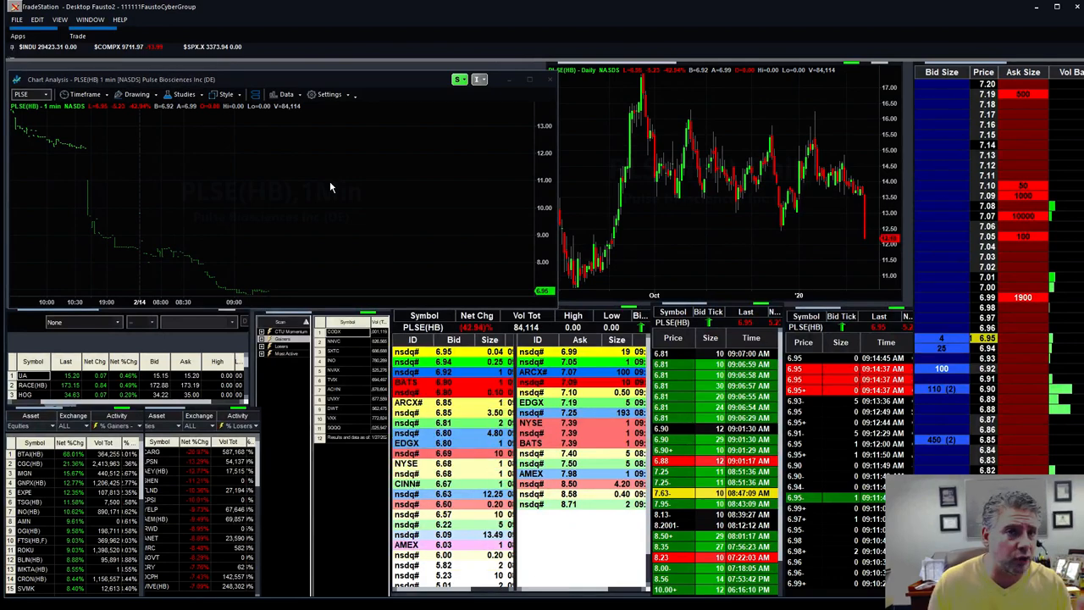
- Select the intraday chart to begin entering a new symbol
click(34, 385)
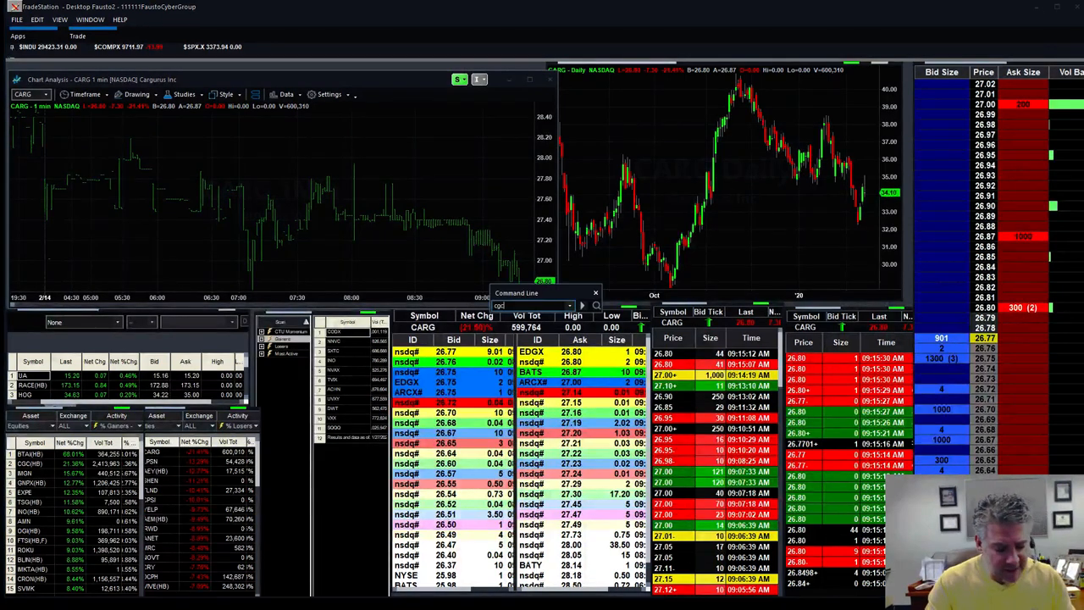
- Enter CGC in the Command Line to load Canopy Growth
text(cgc)
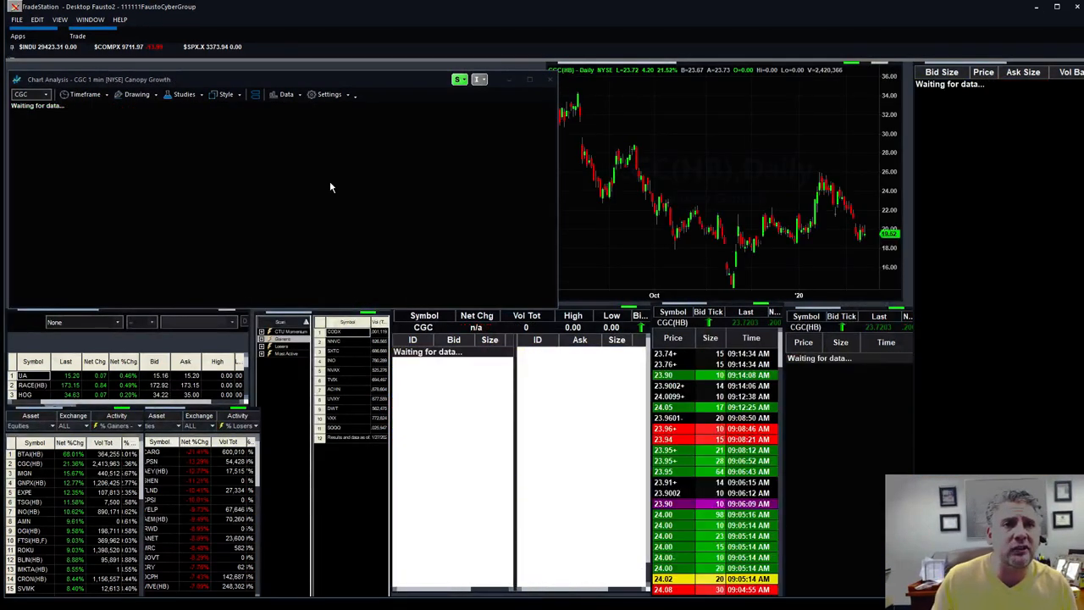